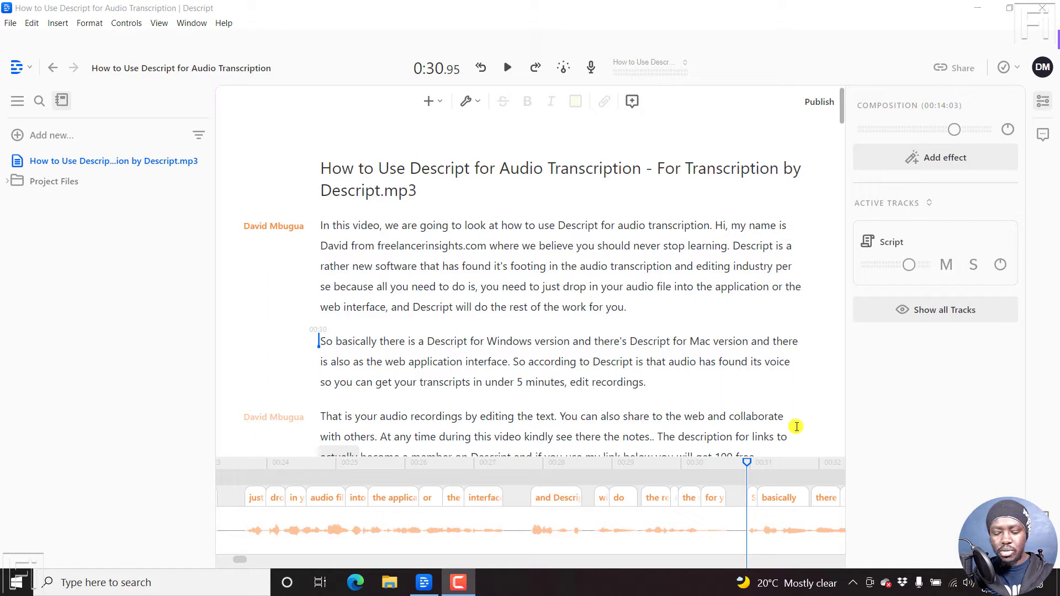
Step: Bring up Descript's Ctrl+K command search over the transcript
key("ctrl+k")
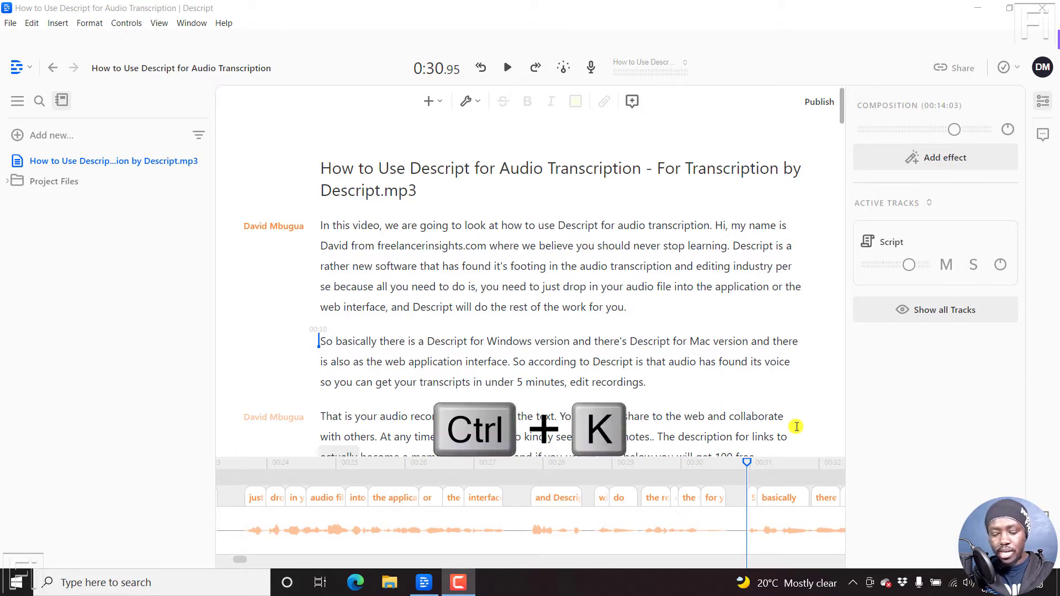
key("ctrl+k")
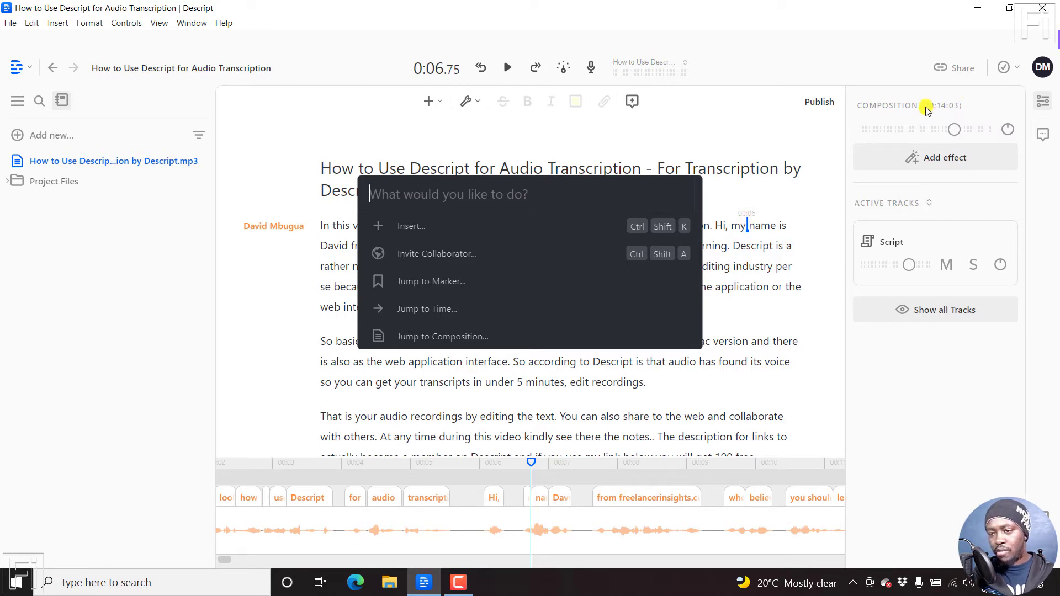
mouse_move(769, 135)
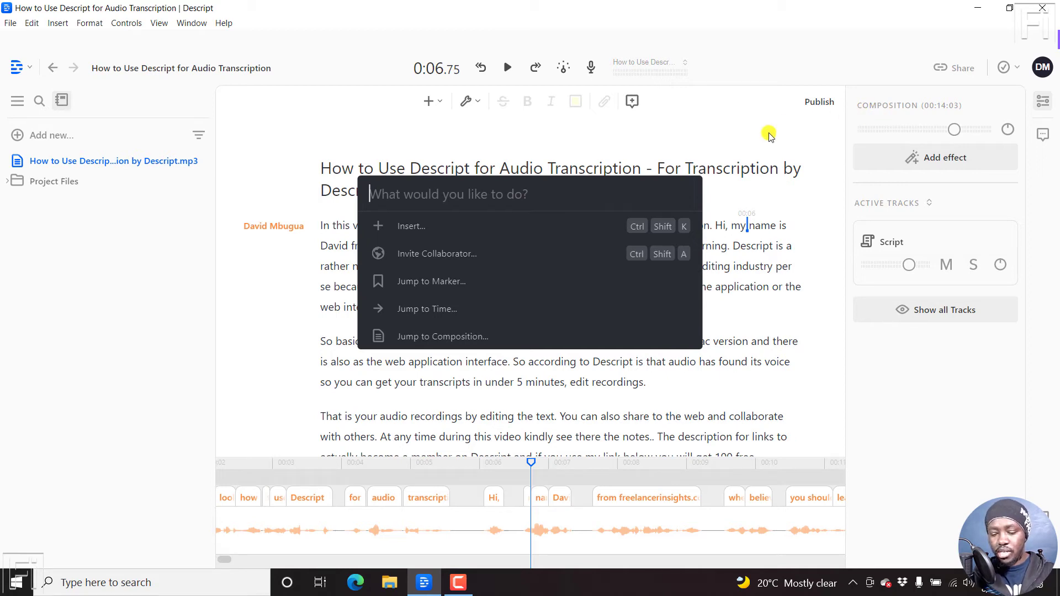
Step: Enter 7:30 so the palette offers 'Seek to 7 minutes 30 seconds'
type("7")
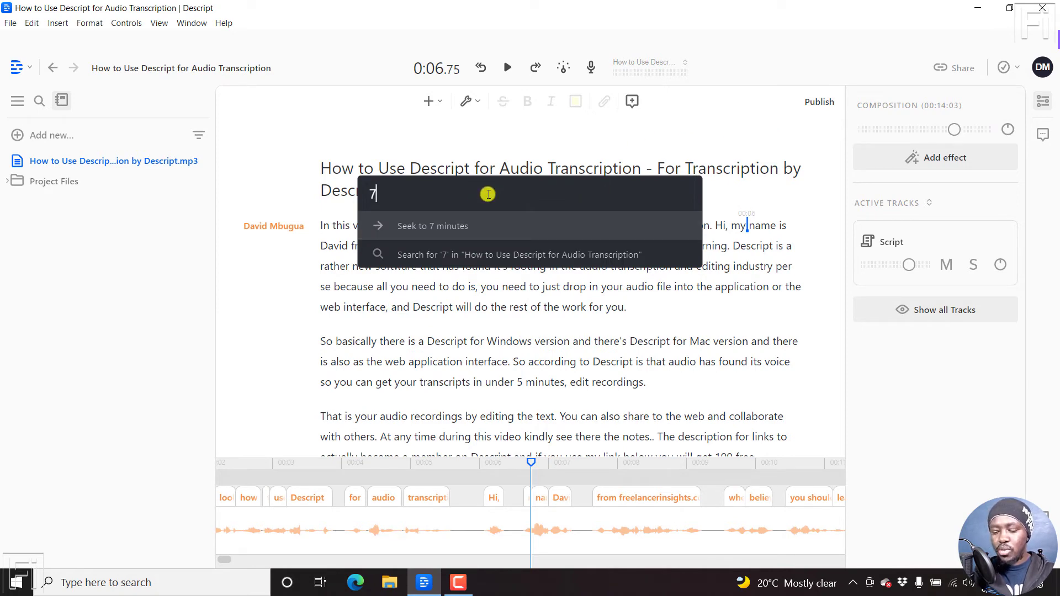
type(":30")
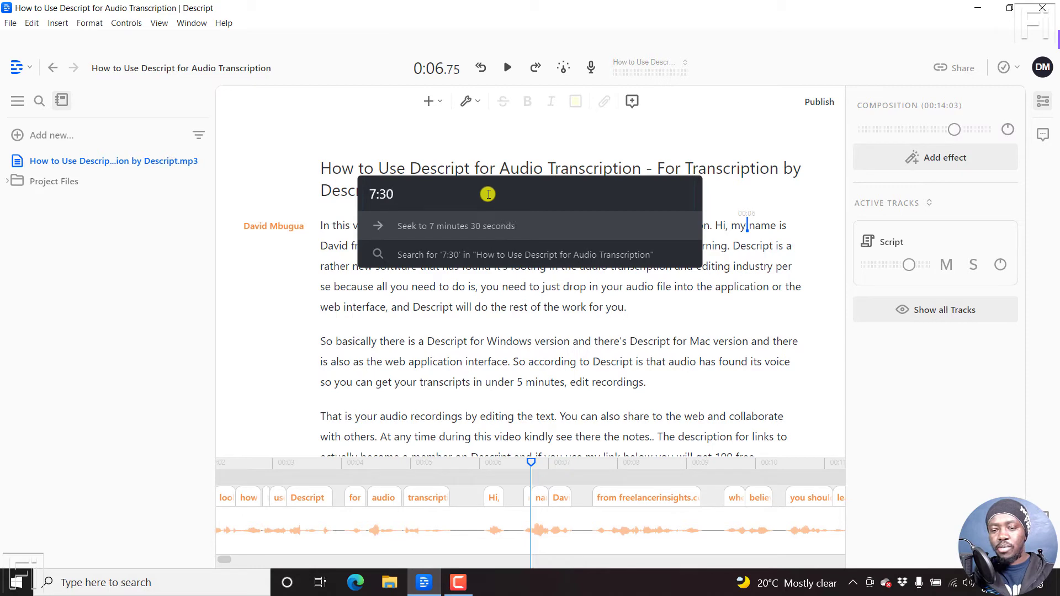